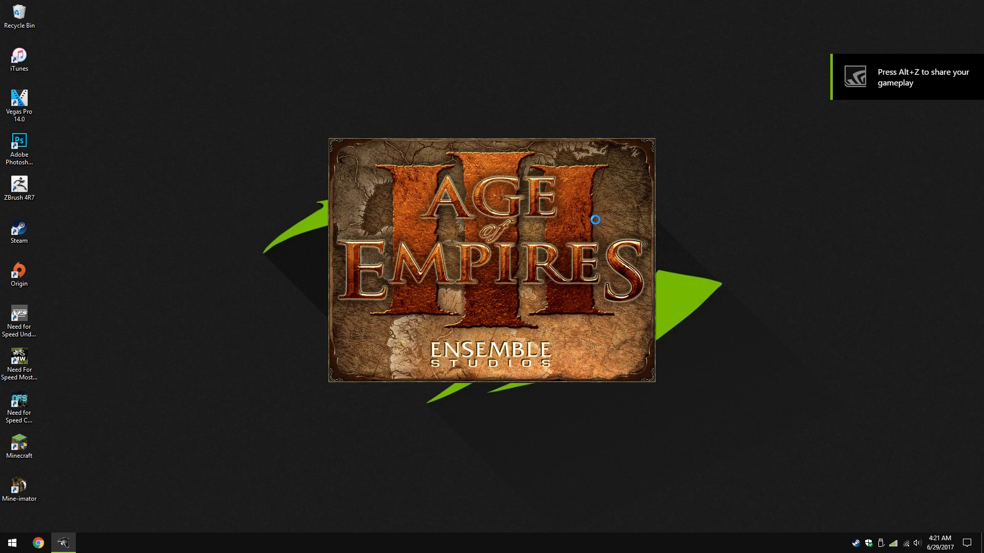
mouse_move(615, 217)
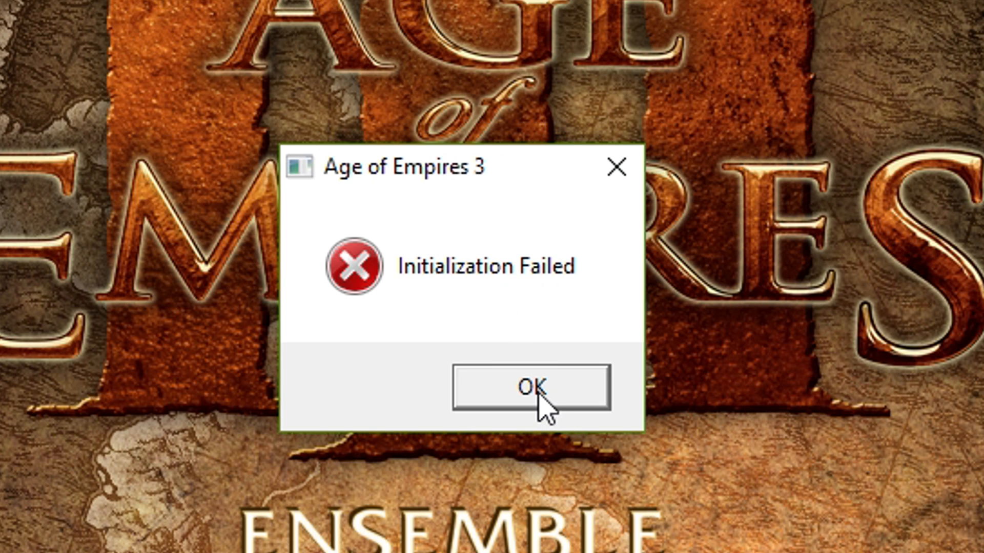
- Search the Start menu for 'control Panel' and launch Control Panel
click(529, 385)
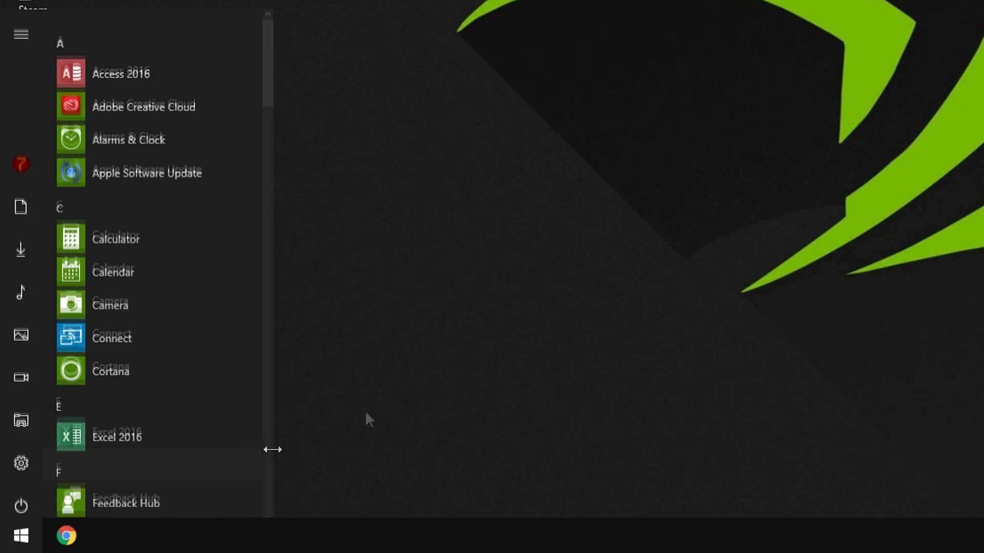
text(control Panel)
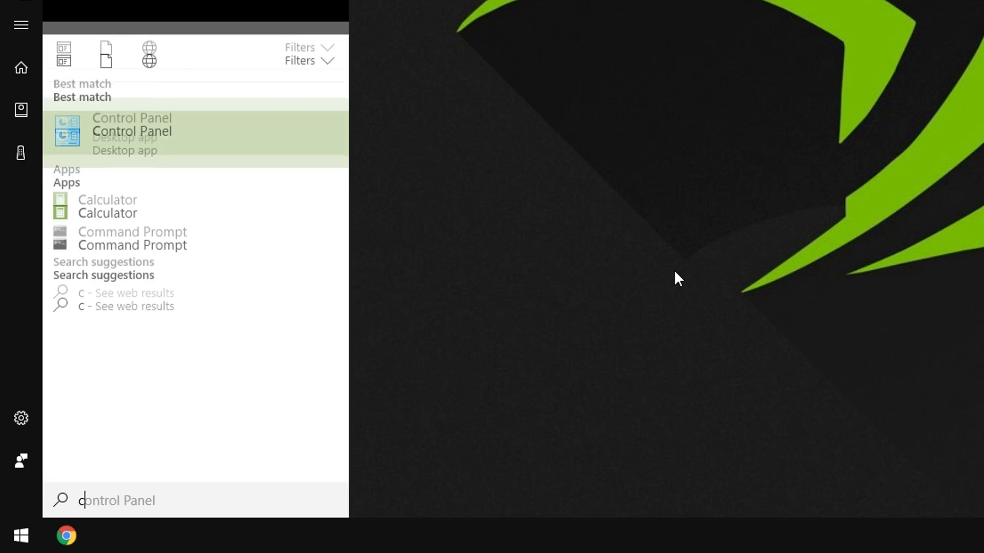
click(131, 131)
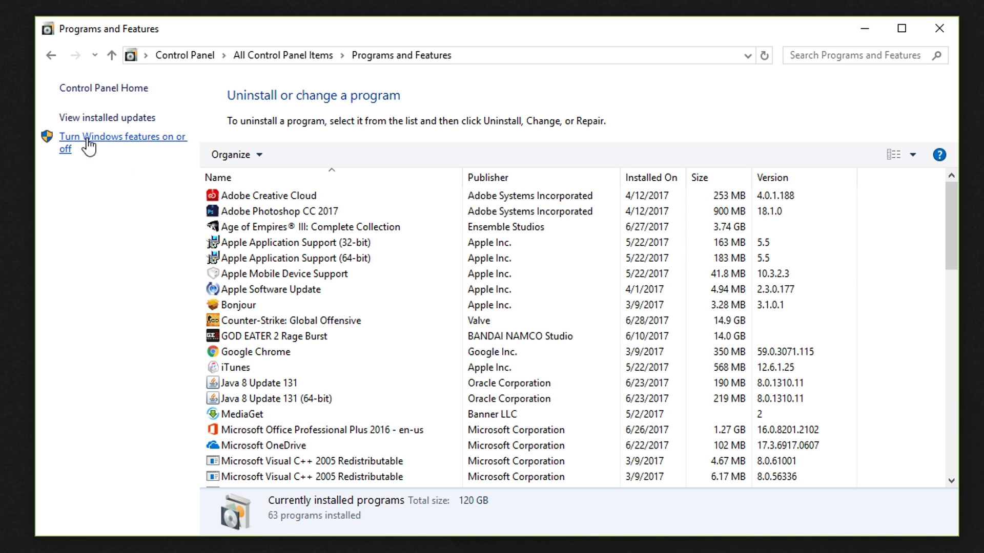
- Enable DirectPlay under Legacy Components in Windows Features and confirm the completed changes
click(123, 136)
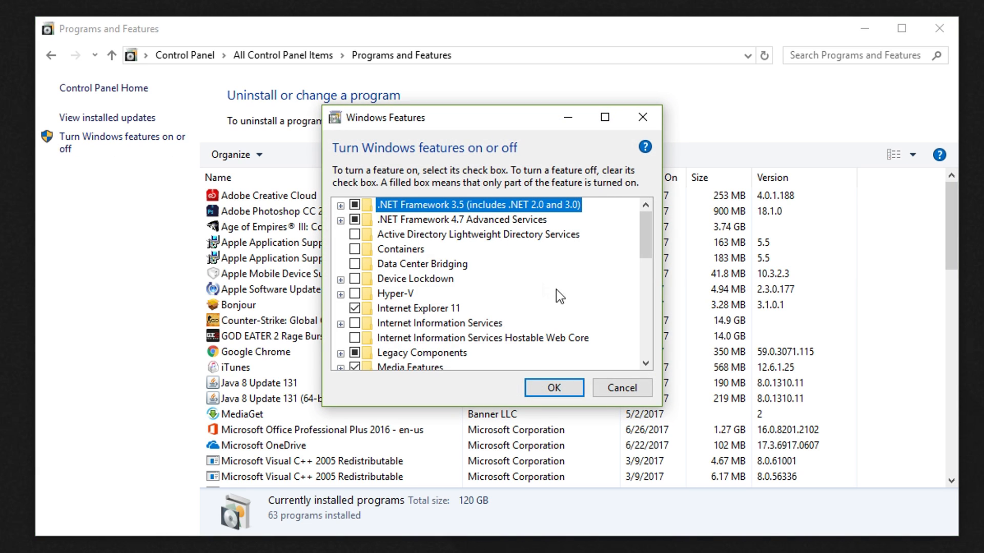
scroll(down, 3)
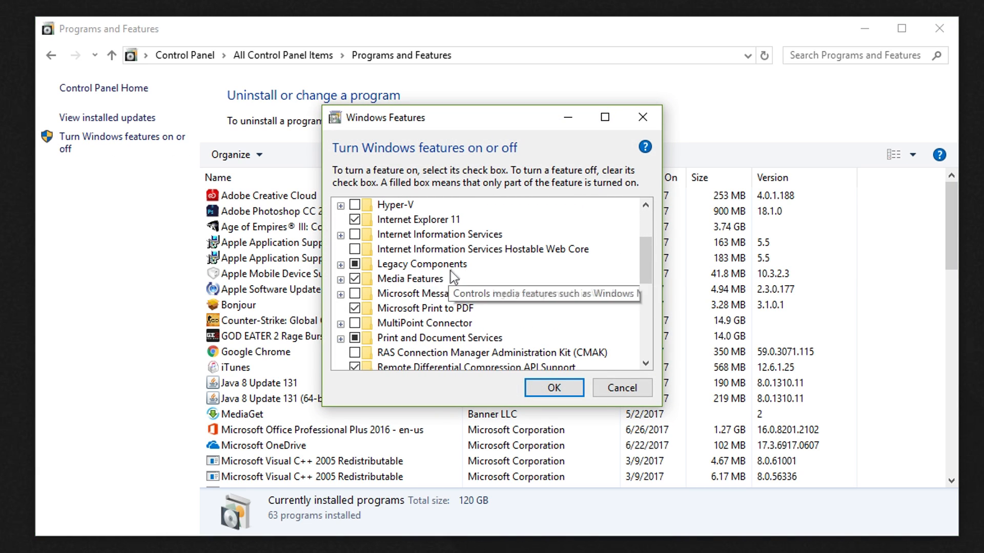
click(341, 263)
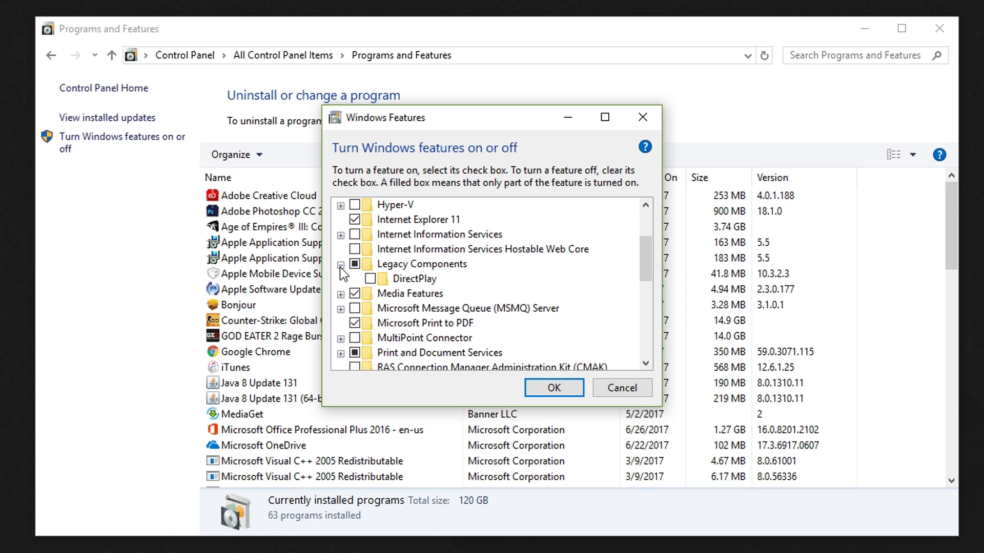
click(371, 279)
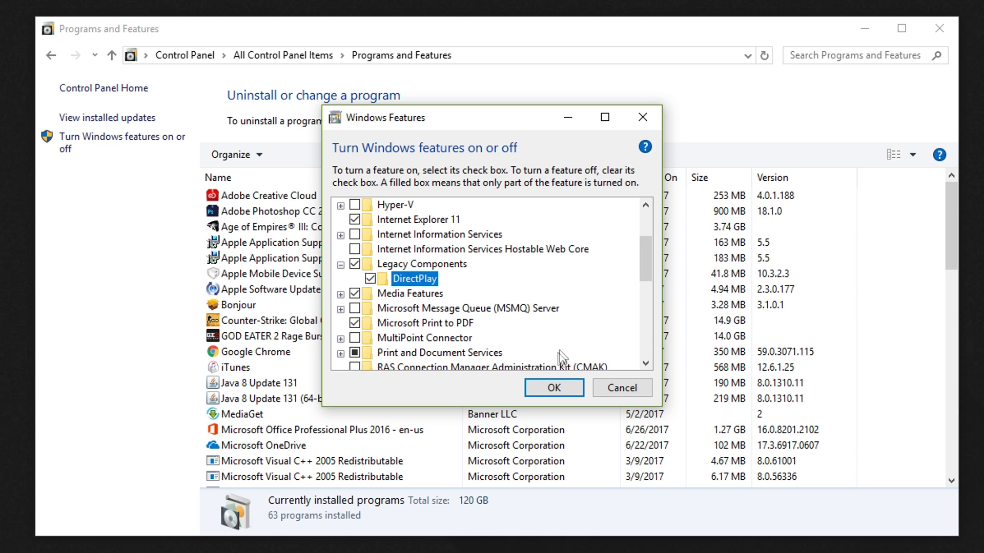
click(553, 387)
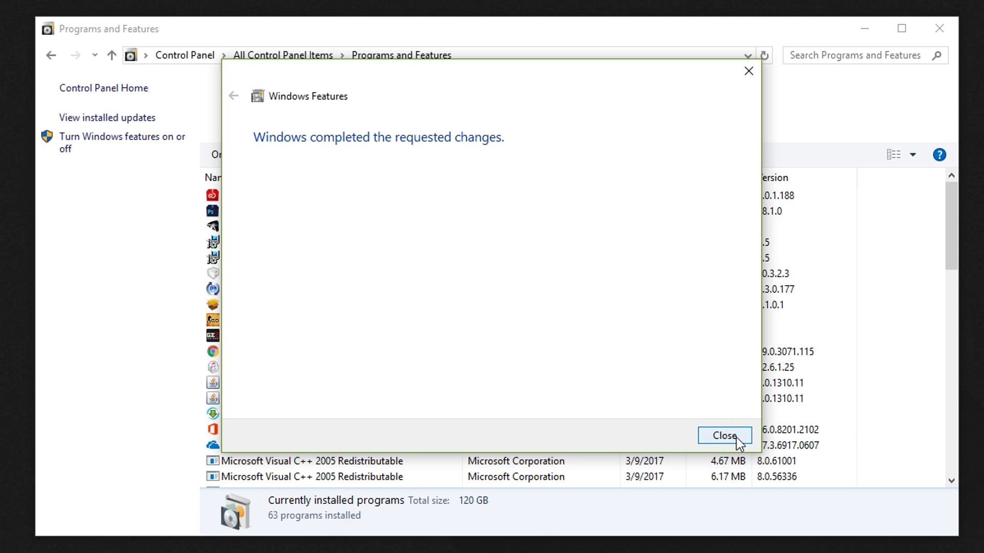
click(723, 436)
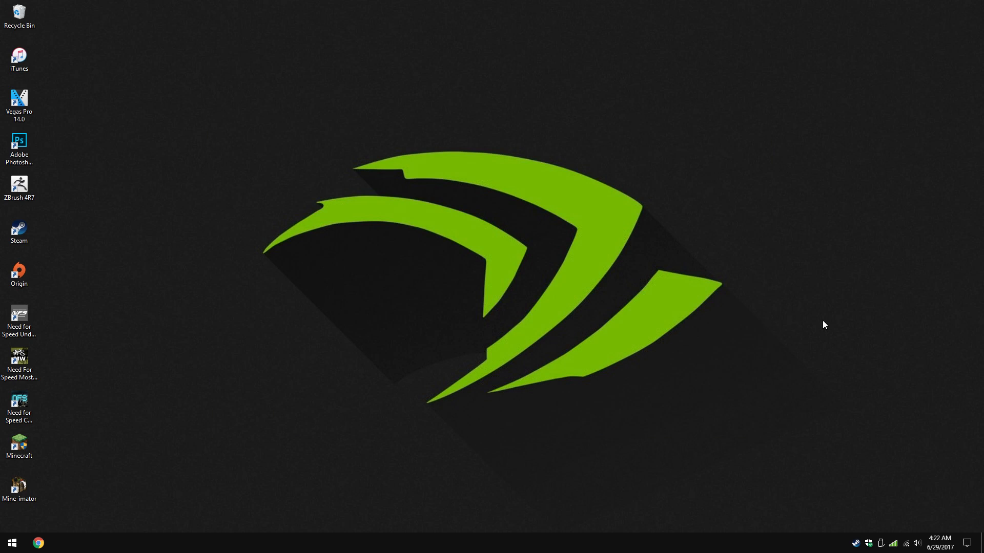
mouse_move(859, 547)
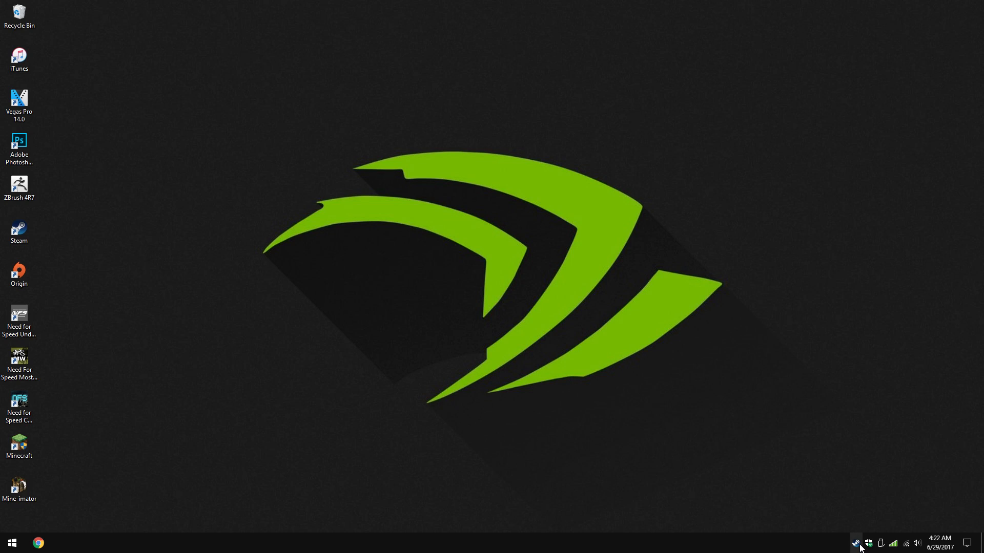
- Launch Age of Empires III from the Steam tray and allow the Steam Client Service prompt
click(855, 544)
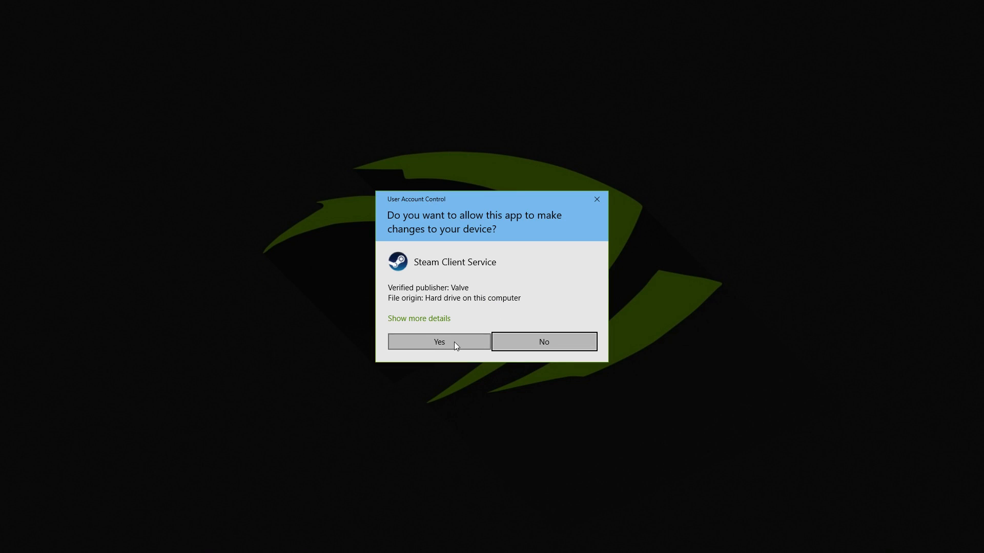
click(438, 342)
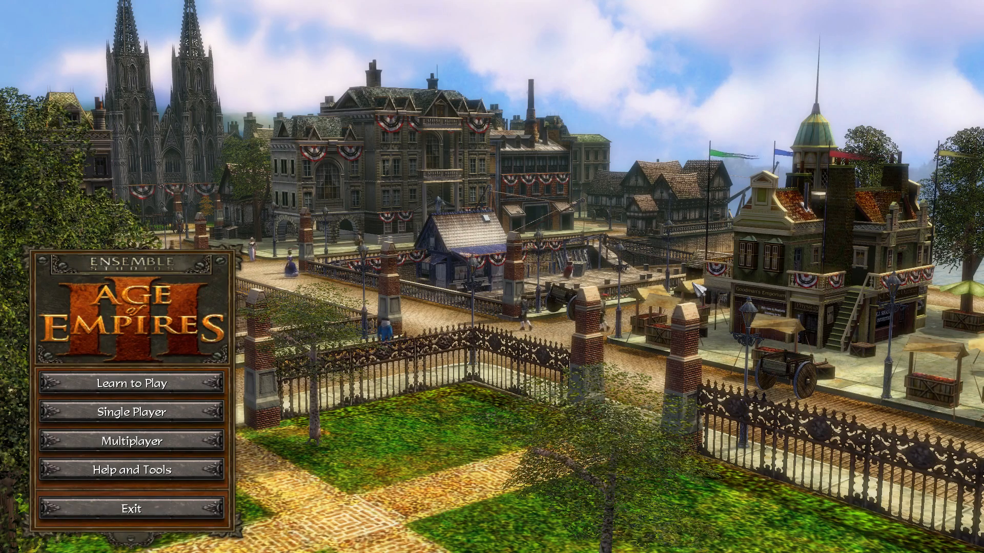
- View and close the Single Player modes, then exit Age of Empires III
click(131, 412)
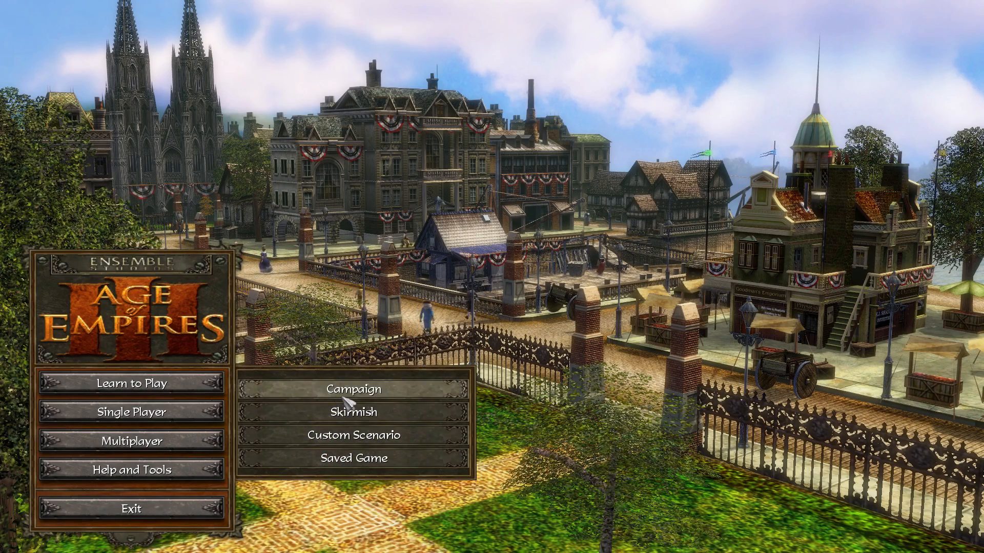
click(356, 389)
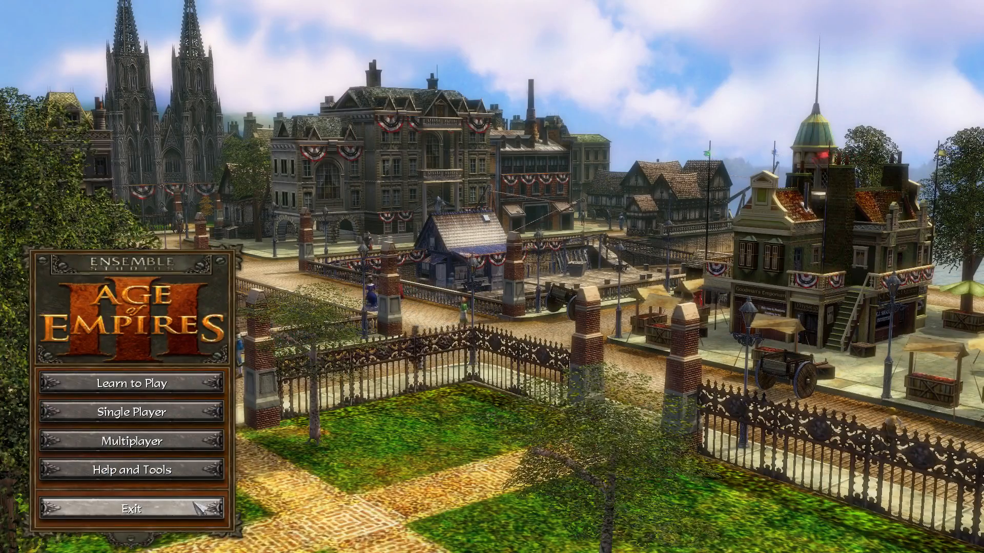
click(131, 509)
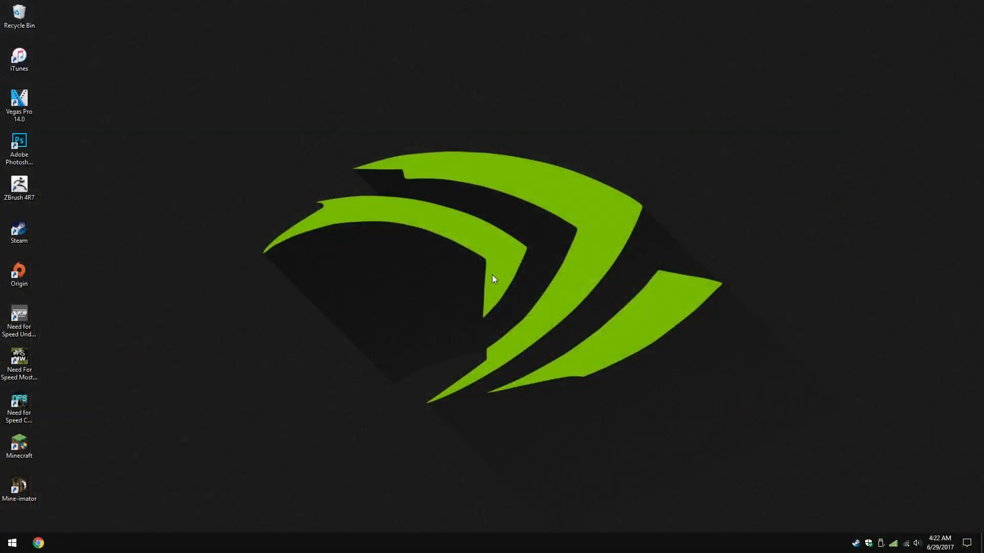
mouse_move(856, 543)
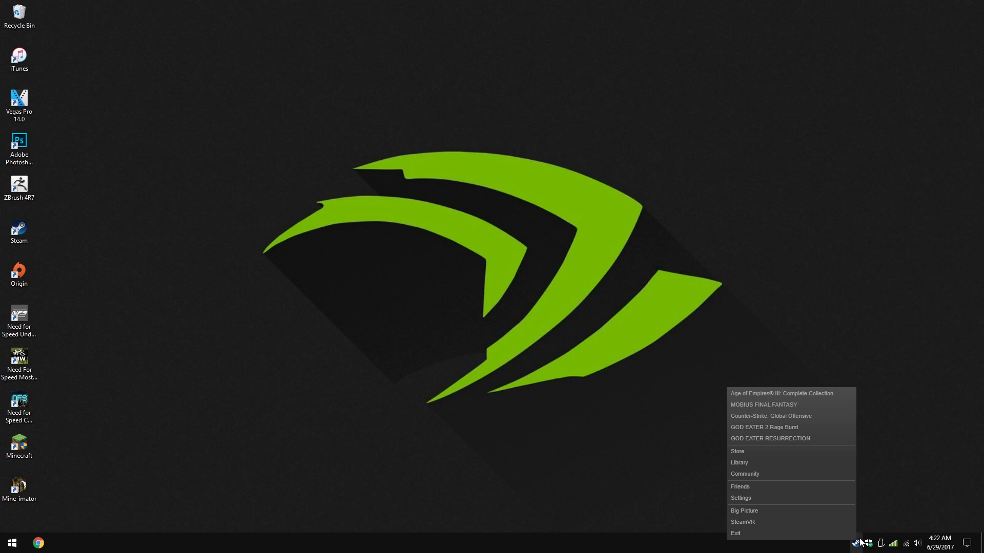
mouse_move(755, 399)
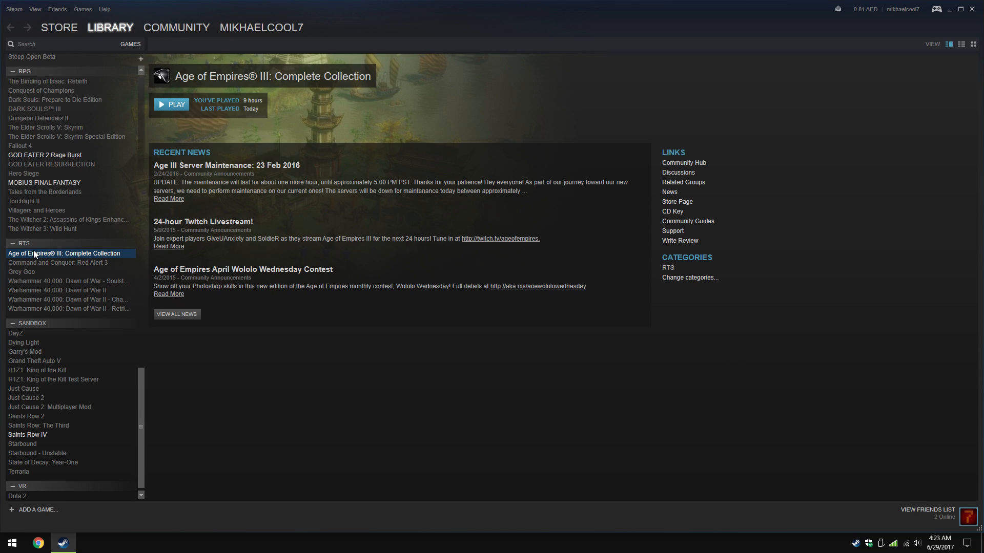
mouse_move(73, 257)
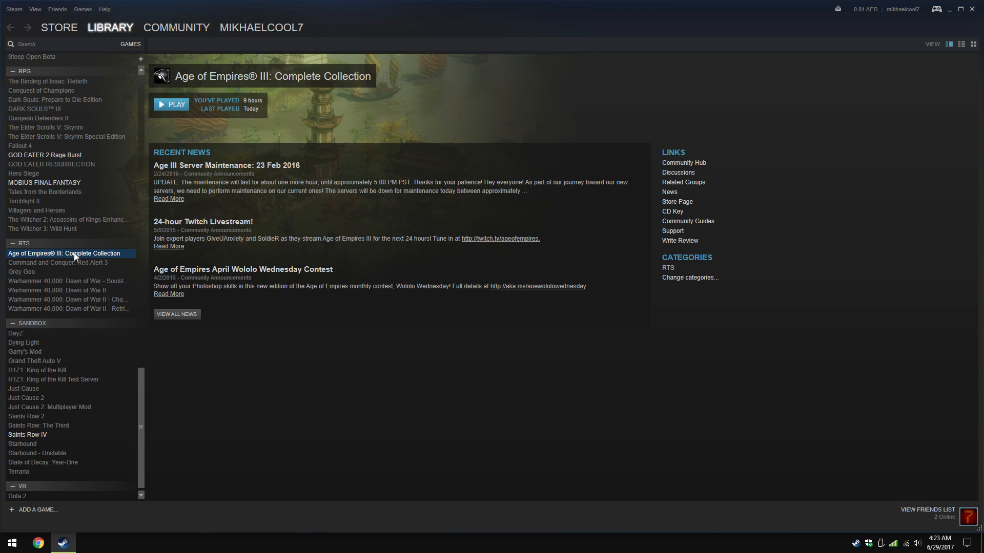
- Open the Age of Empires III: Complete Collection context menu in the Steam library
right_click(64, 253)
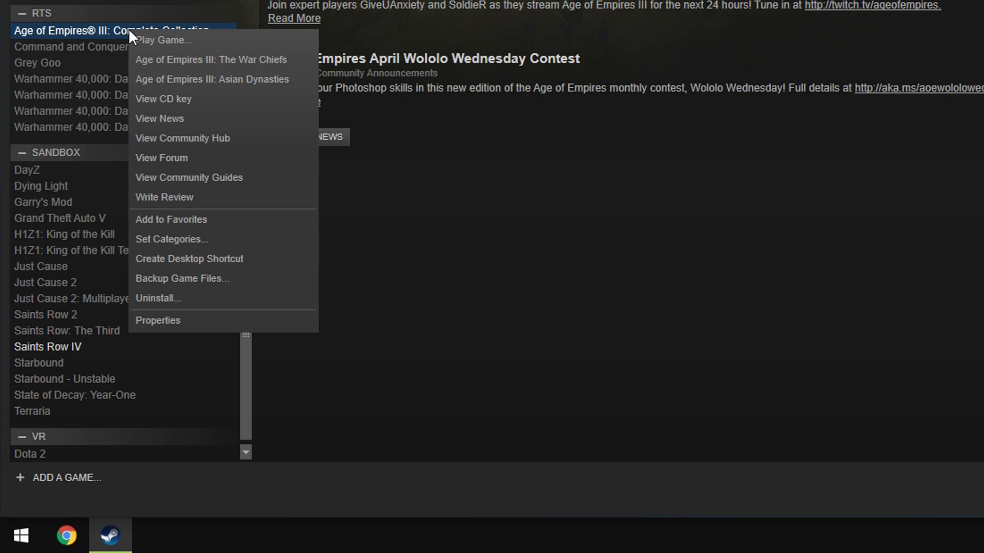
mouse_move(191, 49)
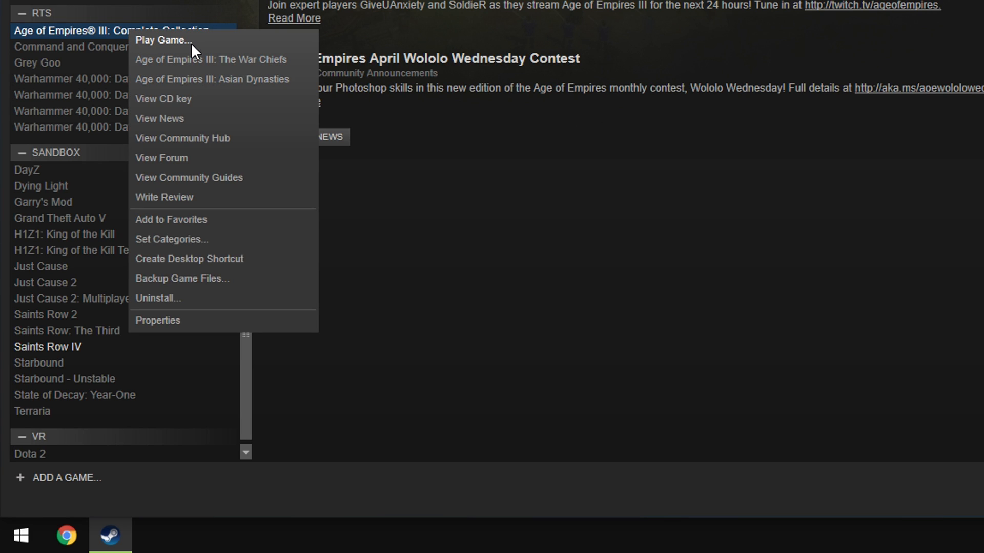
mouse_move(211, 59)
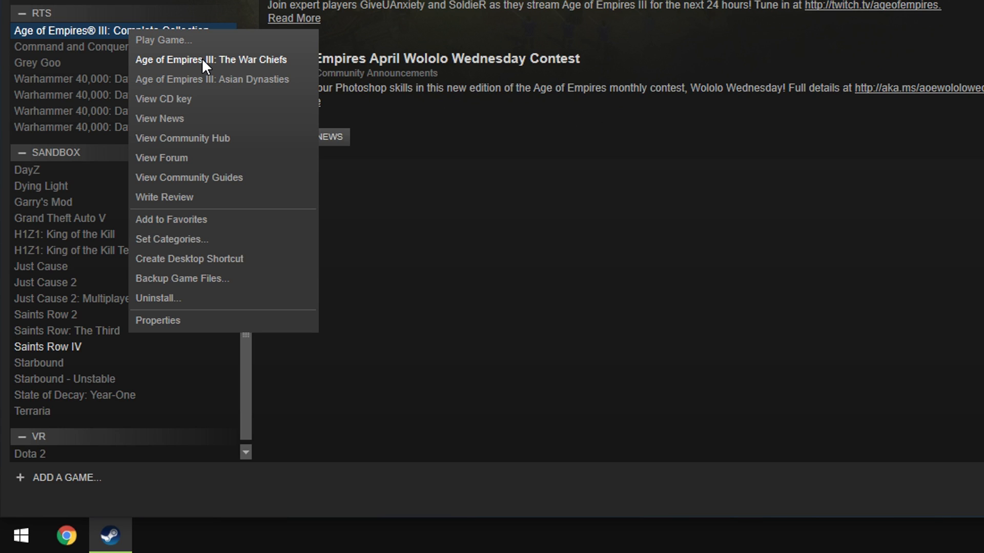
mouse_move(226, 87)
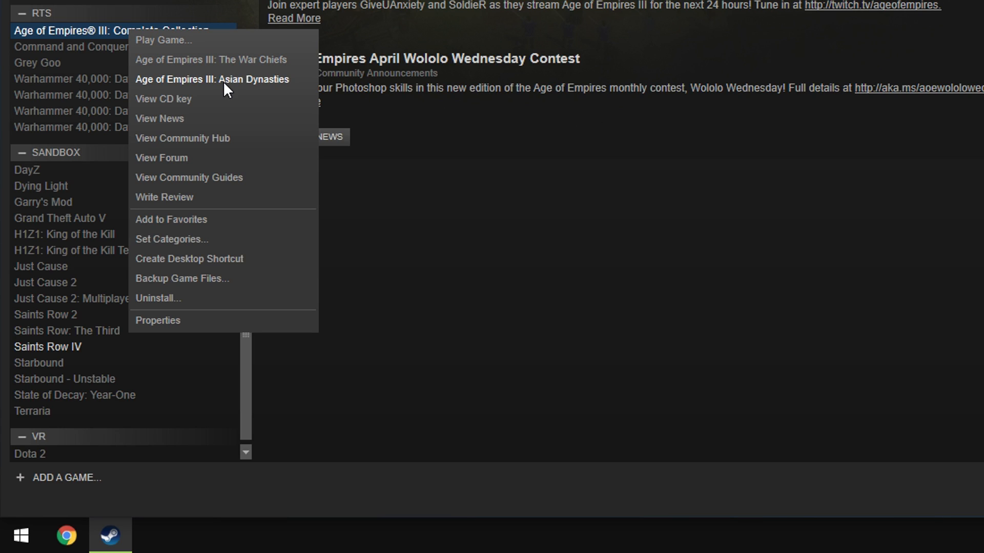